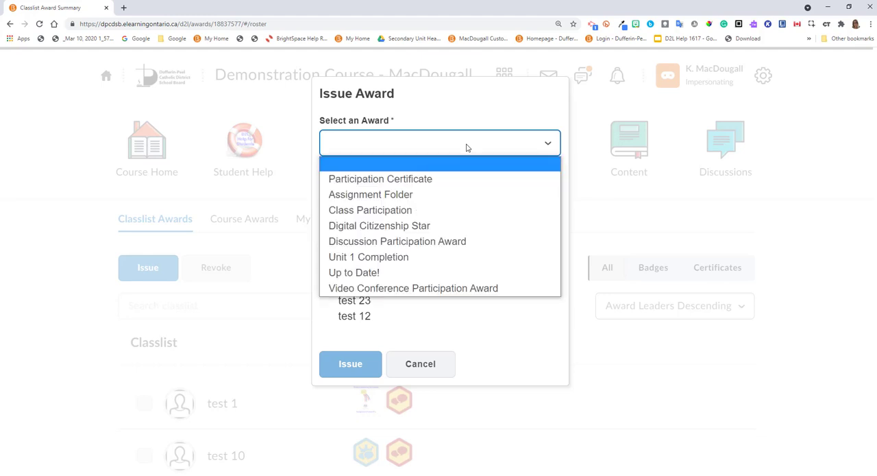
- Choose the award to give the two selected students from the Select an Award list
left_click(351, 364)
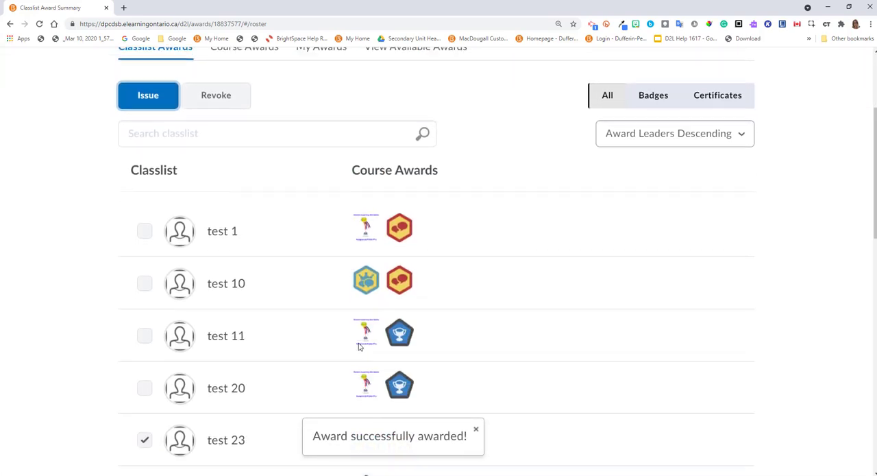